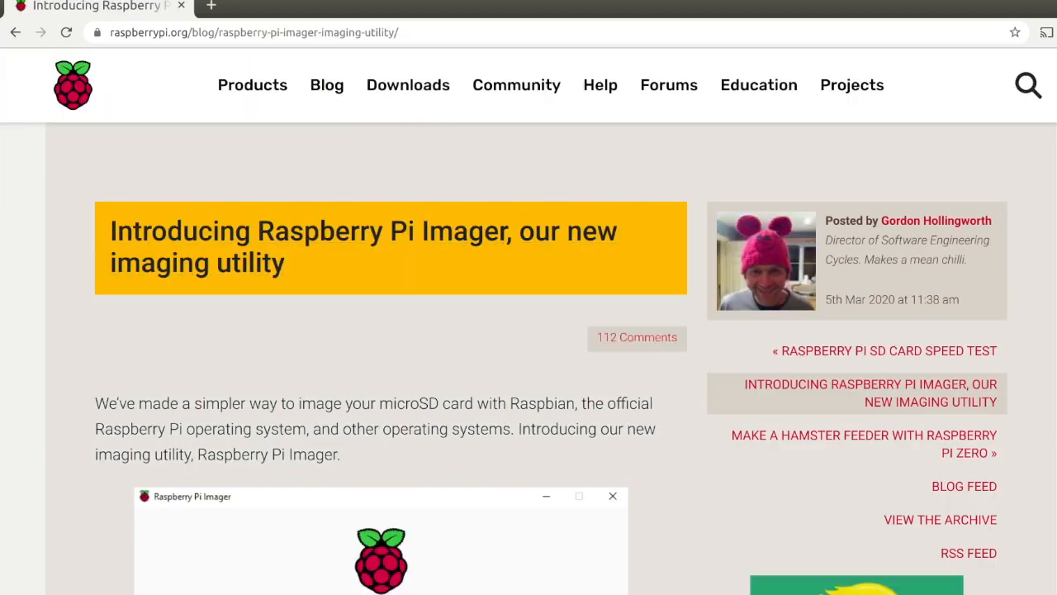
# Read the 'Introducing Raspberry Pi Imager' post and open the rpi-imager GitHub repository.
pyautogui.scroll(-3)
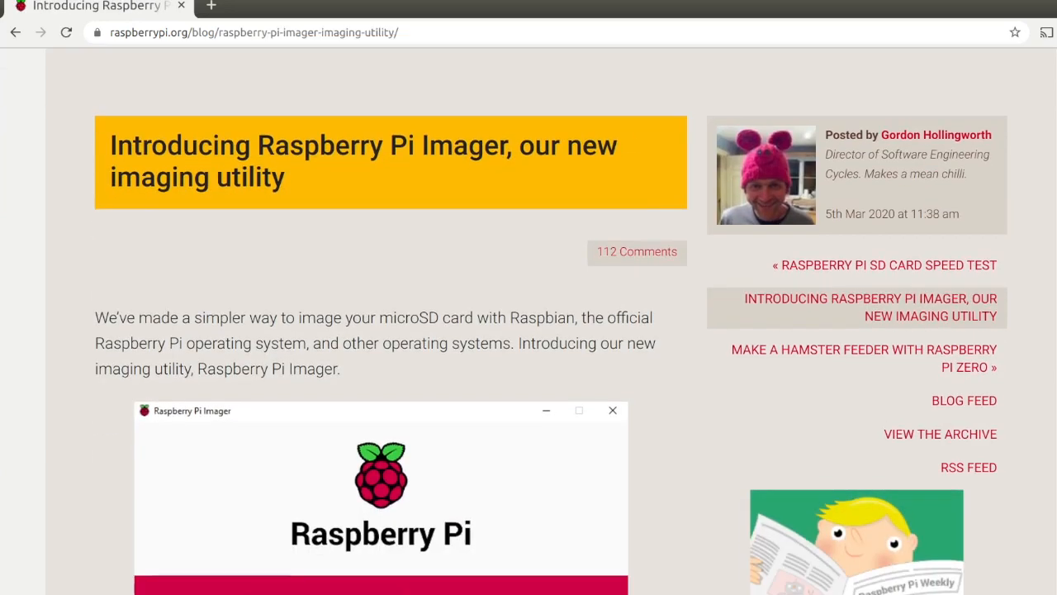
pyautogui.scroll(-3)
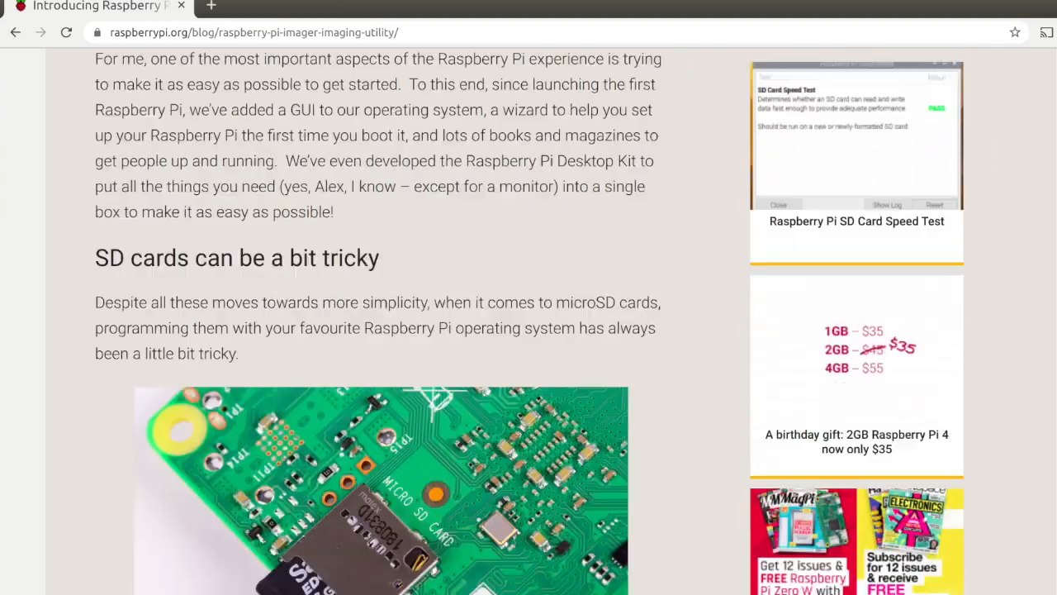
pyautogui.scroll(-3)
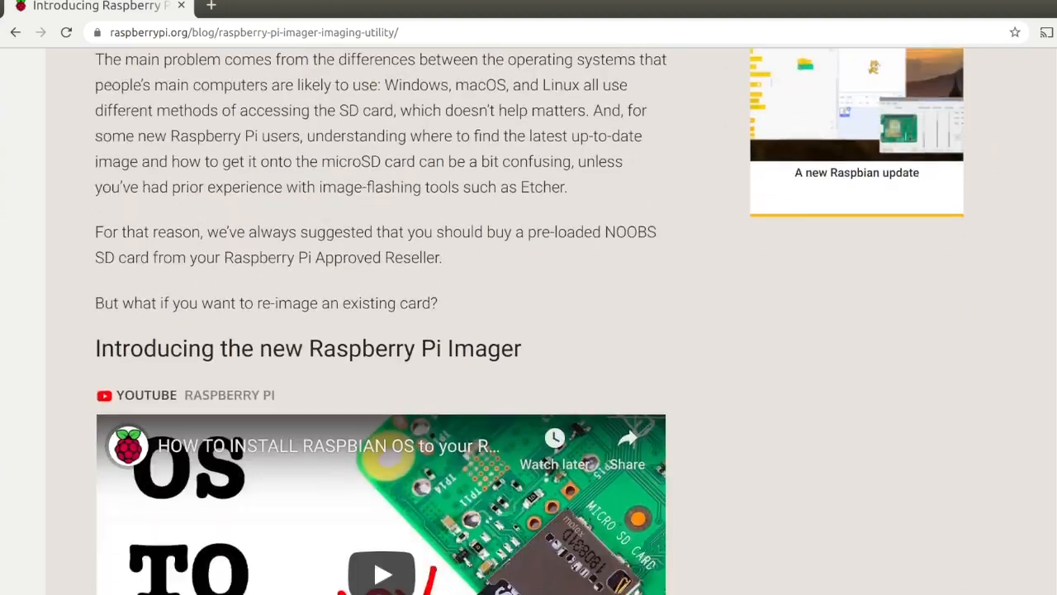
pyautogui.scroll(-3)
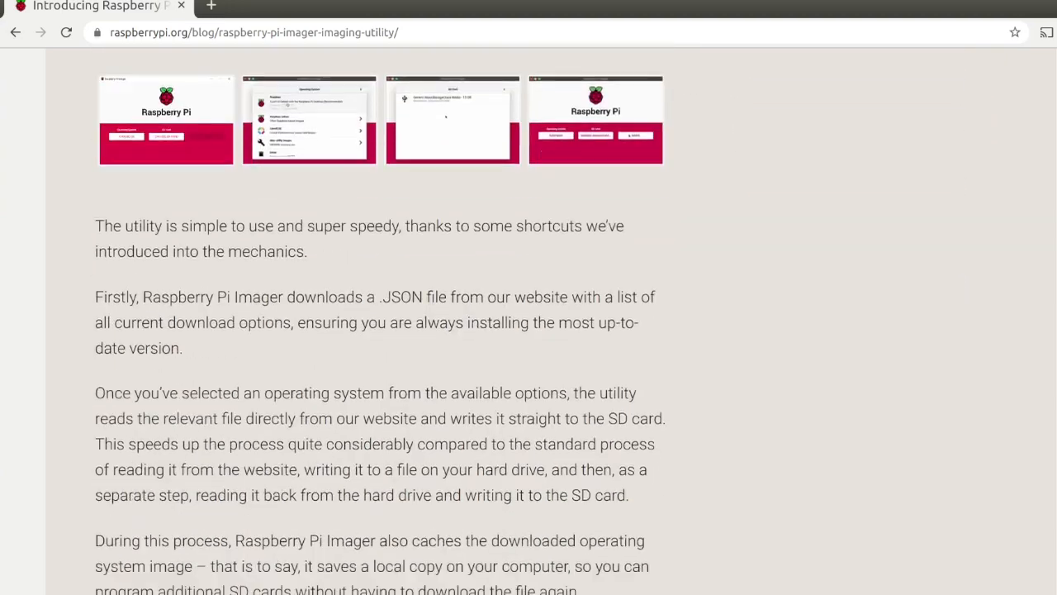
pyautogui.scroll(-3)
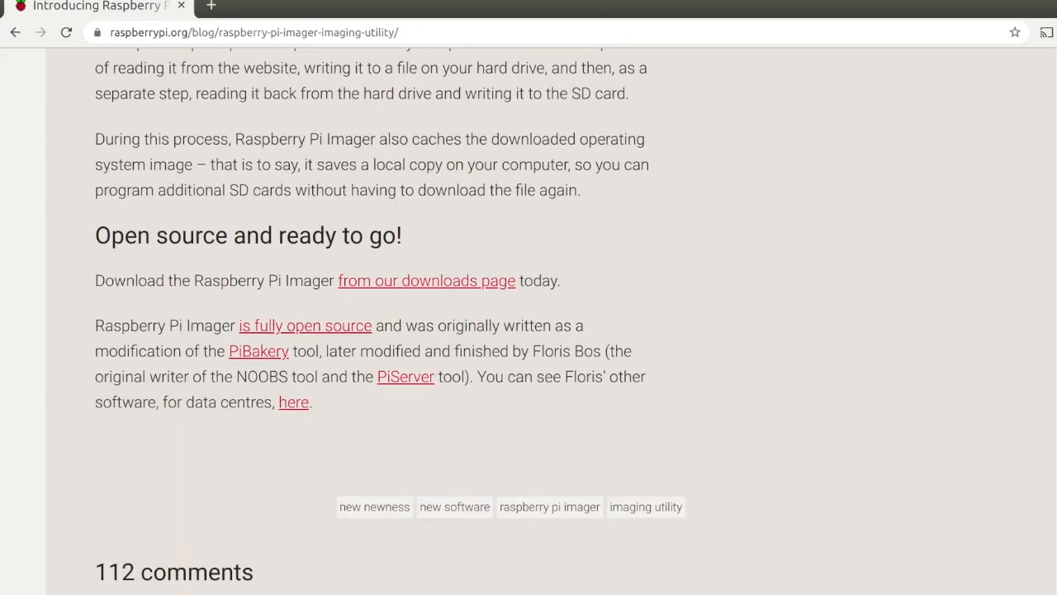
pyautogui.moveTo(416, 318)
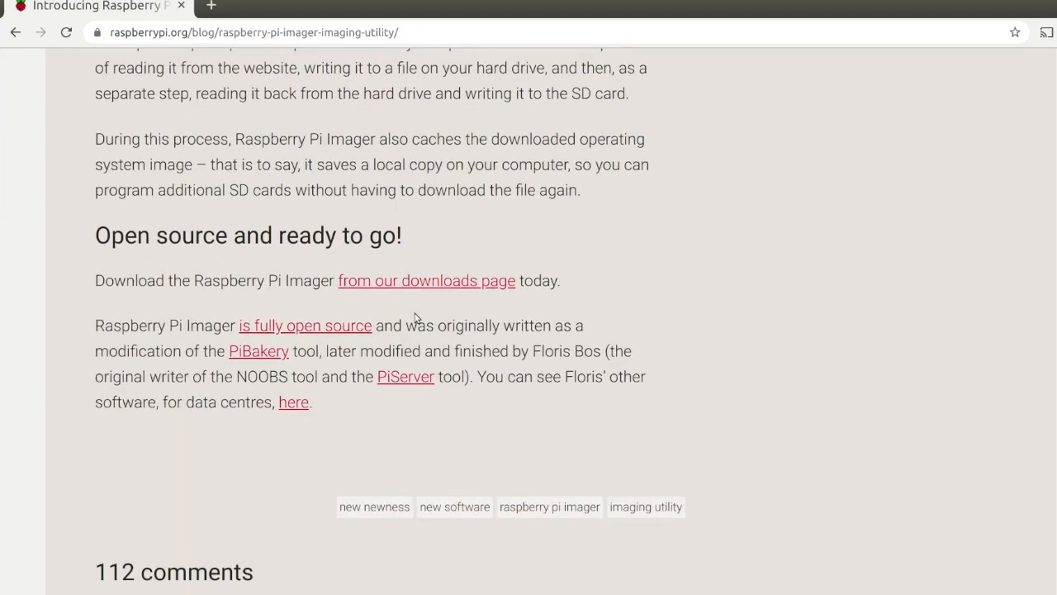
pyautogui.click(304, 325)
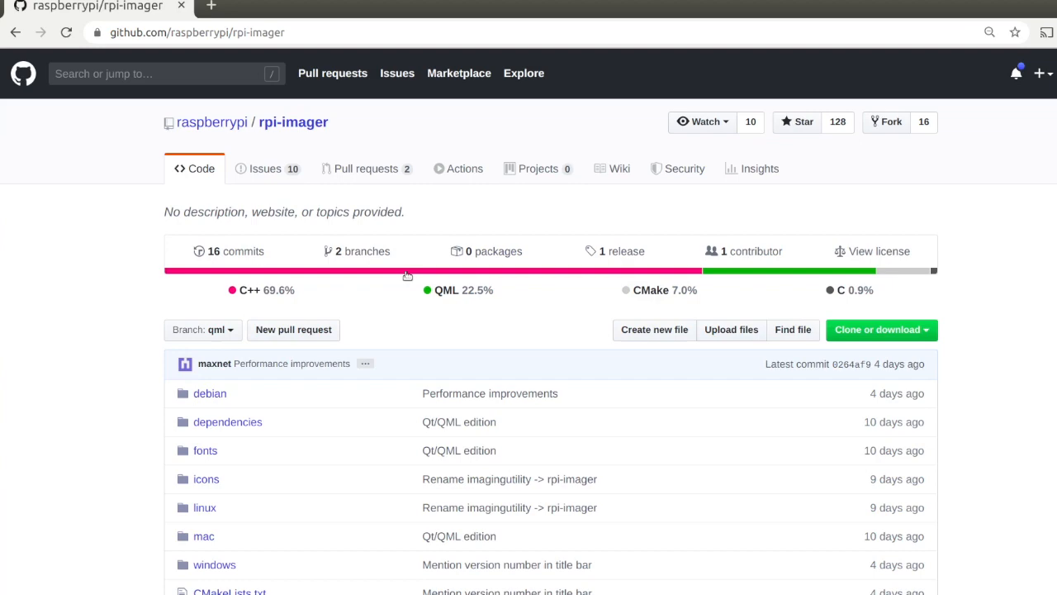
pyautogui.scroll(-3)
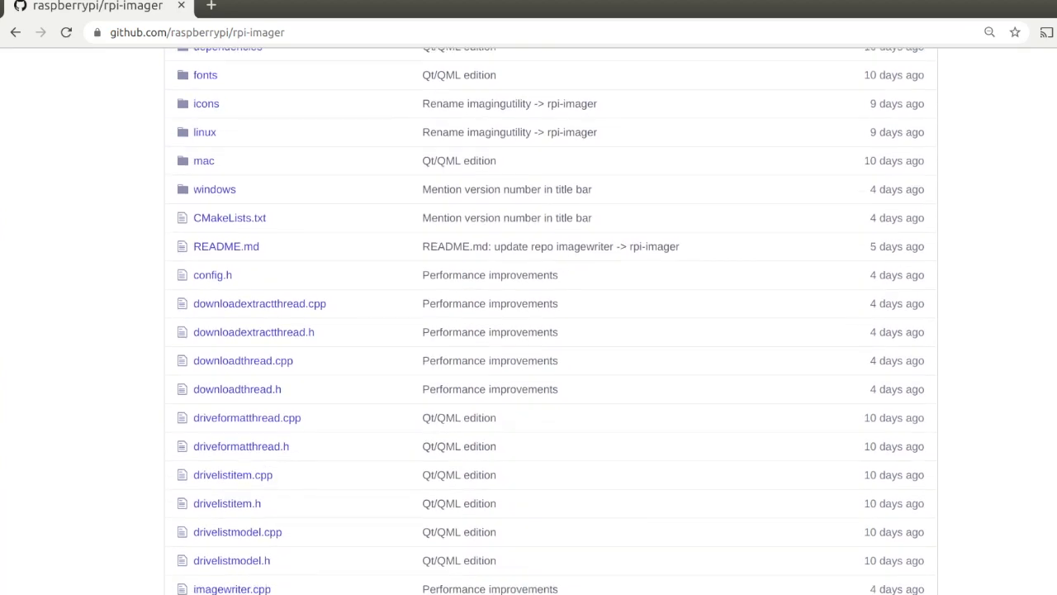
pyautogui.scroll(-3)
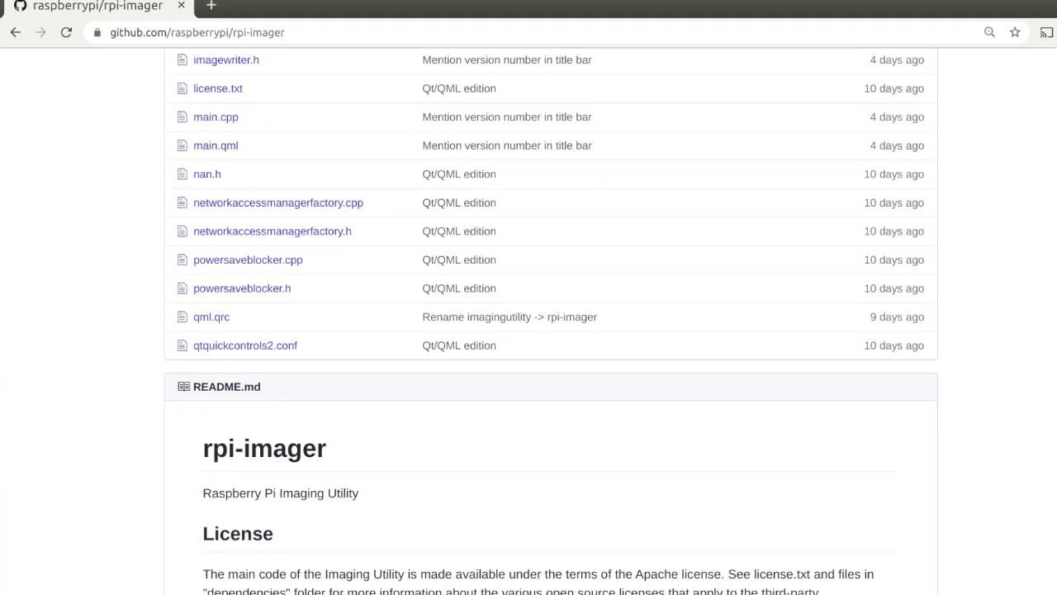
pyautogui.scroll(-3)
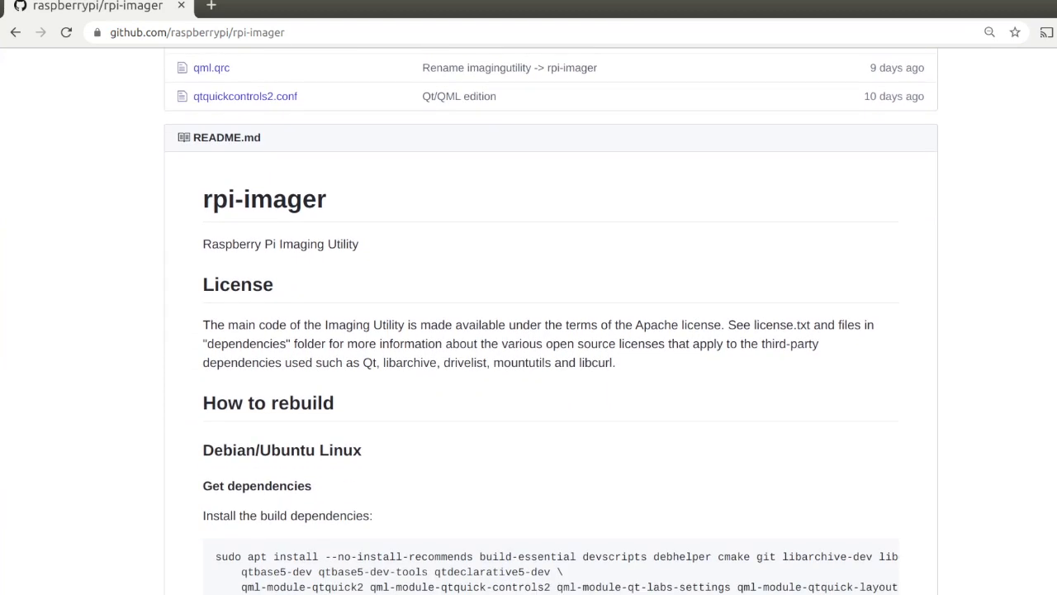
pyautogui.scroll(-3)
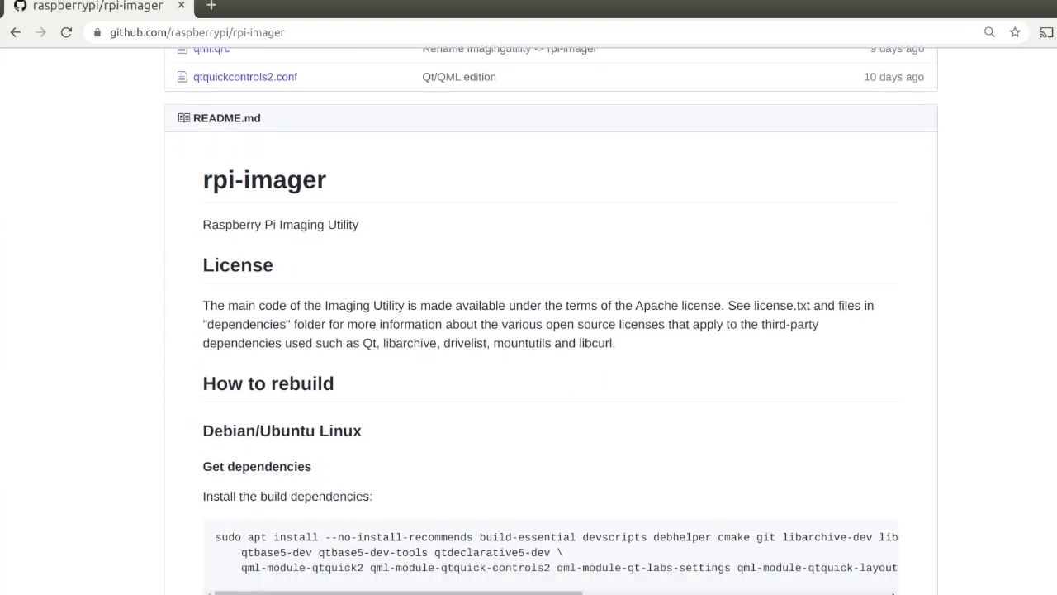
pyautogui.scroll(-3)
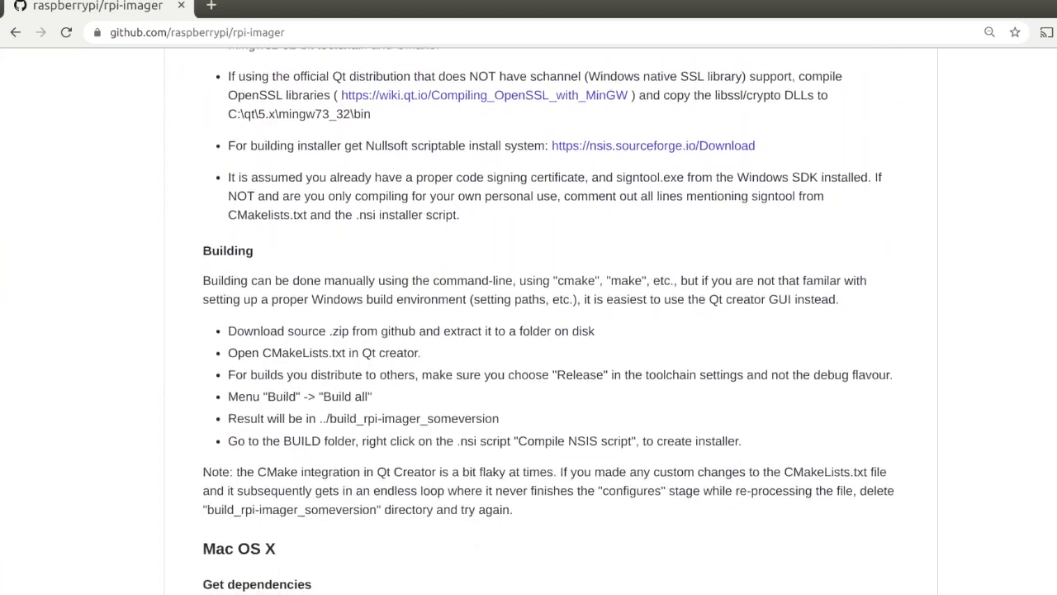
pyautogui.scroll(-3)
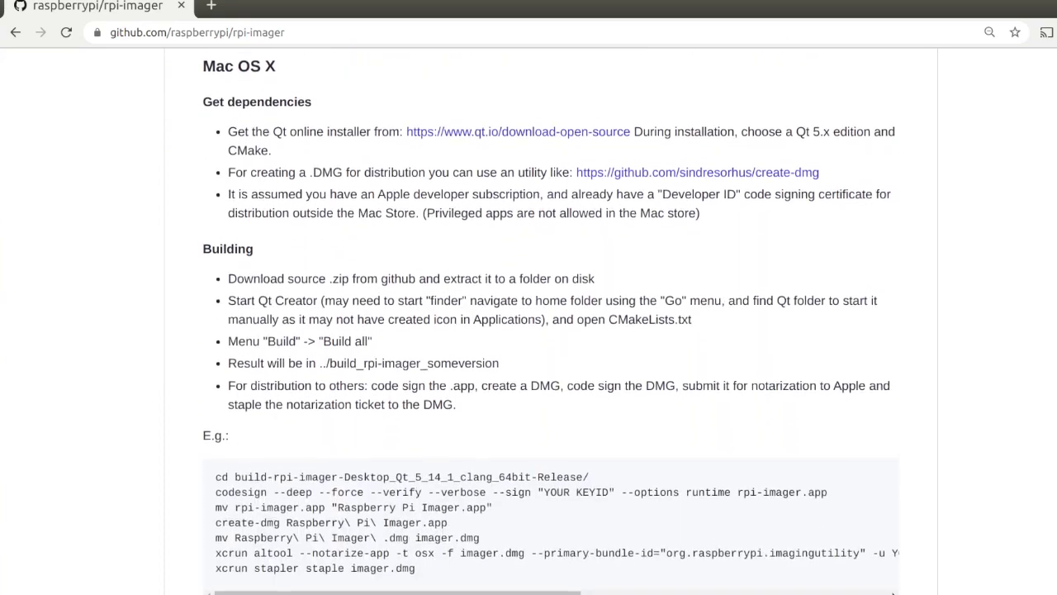
pyautogui.scroll(3)
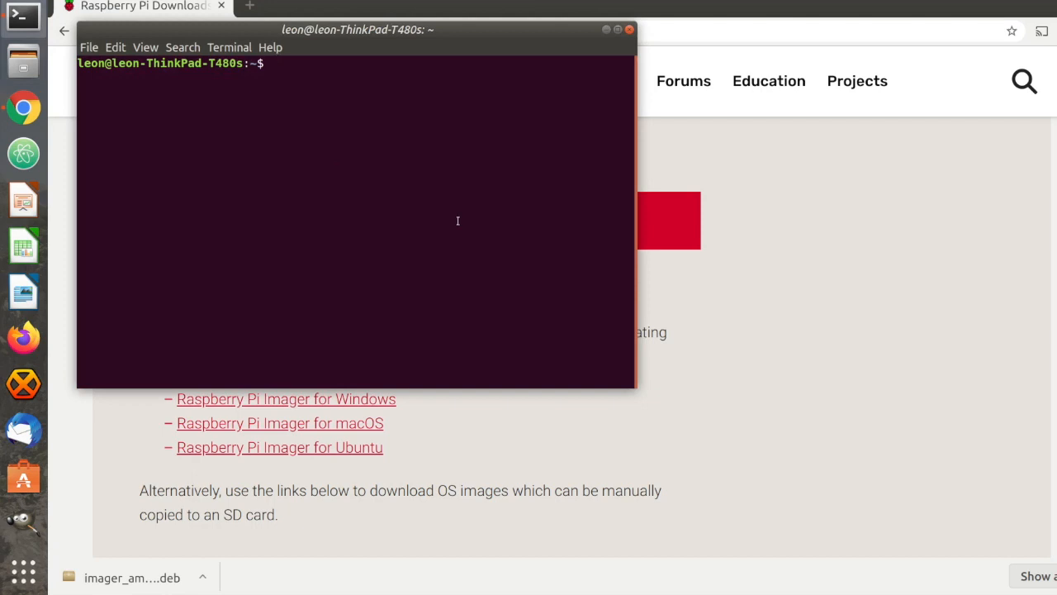
# Install imager_amd64.deb from Downloads with sudo apt install, leaving rpi-imager at 1.2.
pyautogui.write('cd Downloads/')
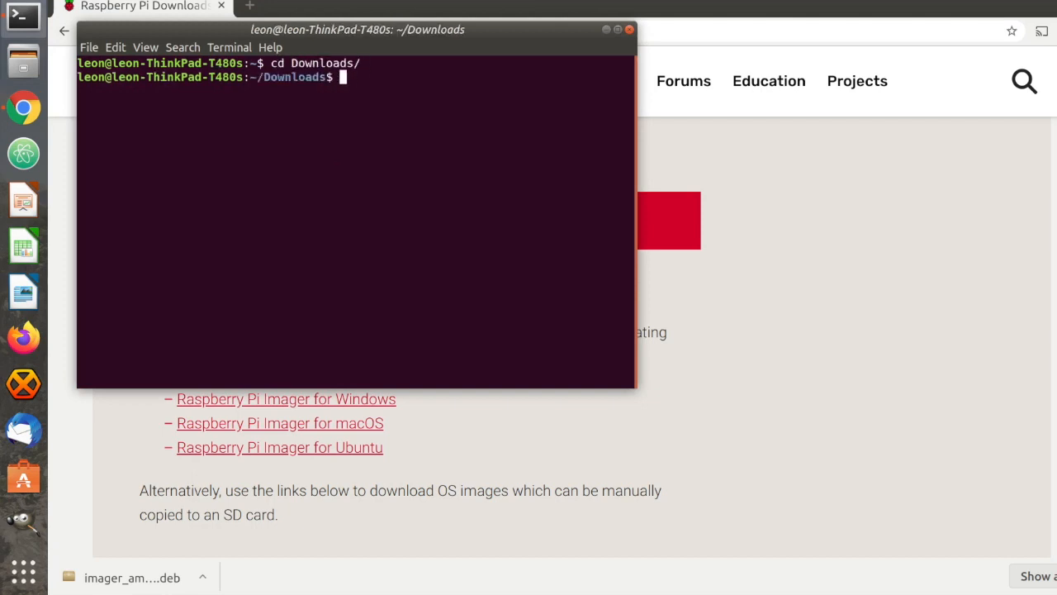
pyautogui.write('ls')
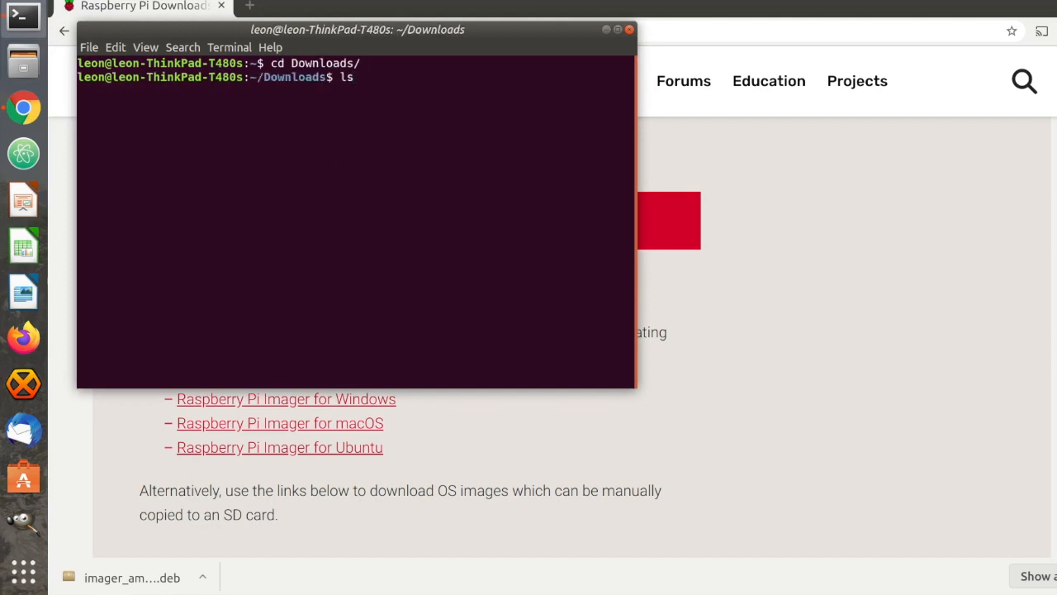
pyautogui.write('sudo apt in')
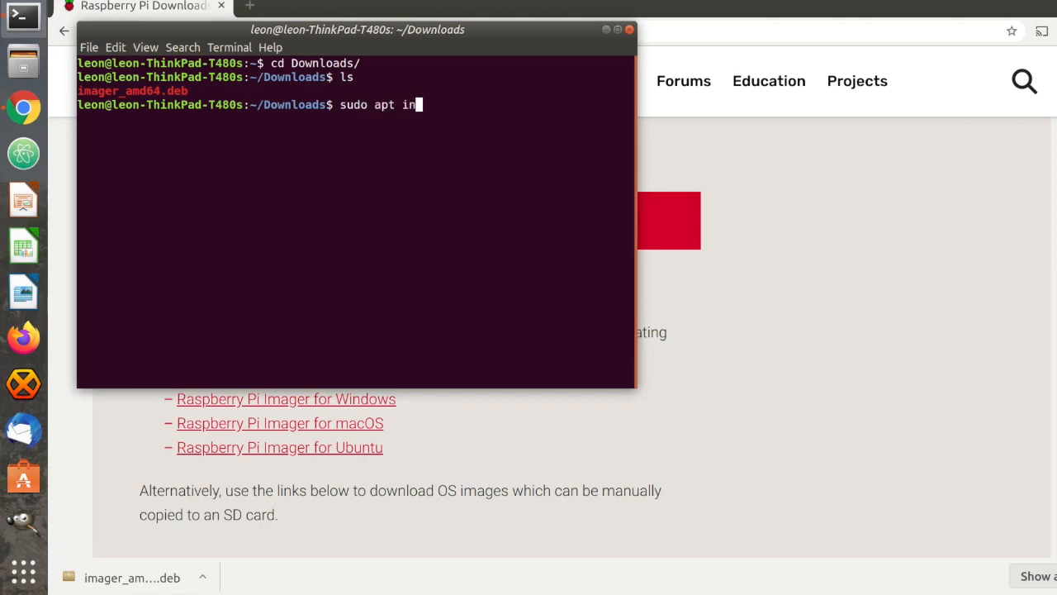
pyautogui.write('stall ./imager_amd64.deb')
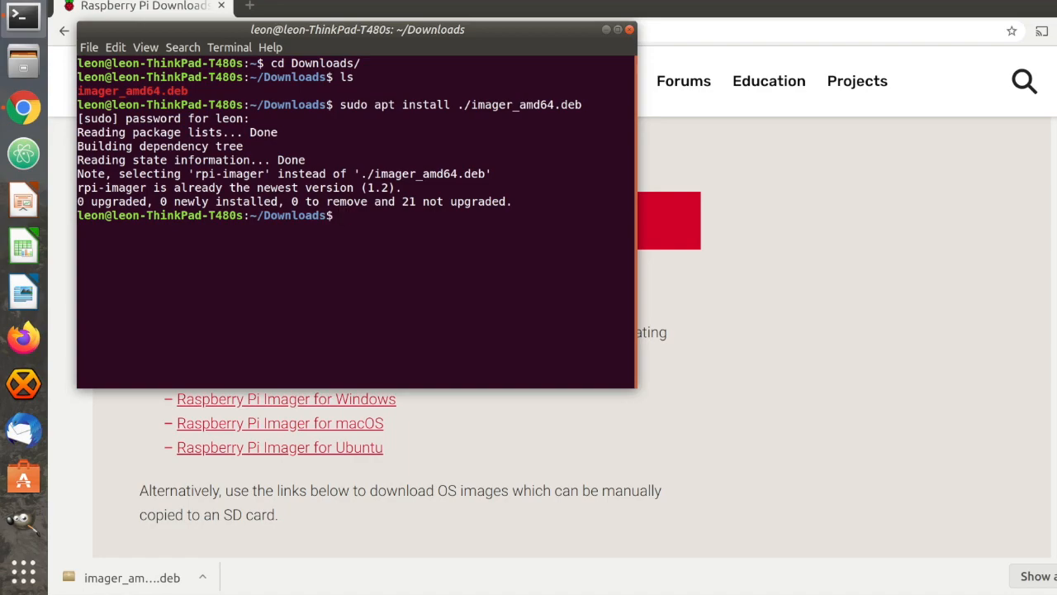
pyautogui.click(23, 571)
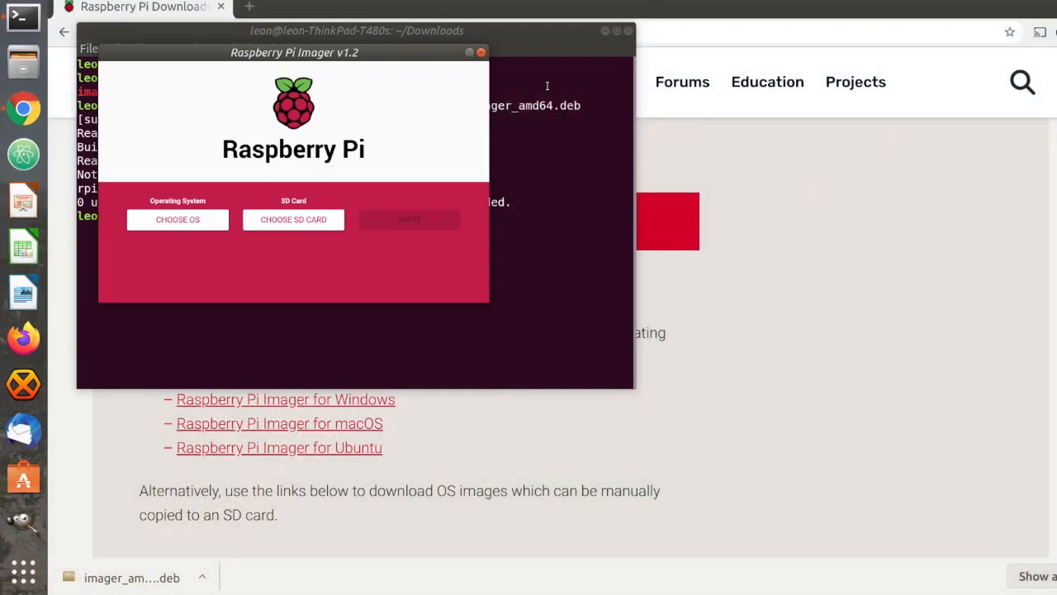
# Write Raspbian to the Generic SD/MMC 31.3 GB card.
pyautogui.click(178, 219)
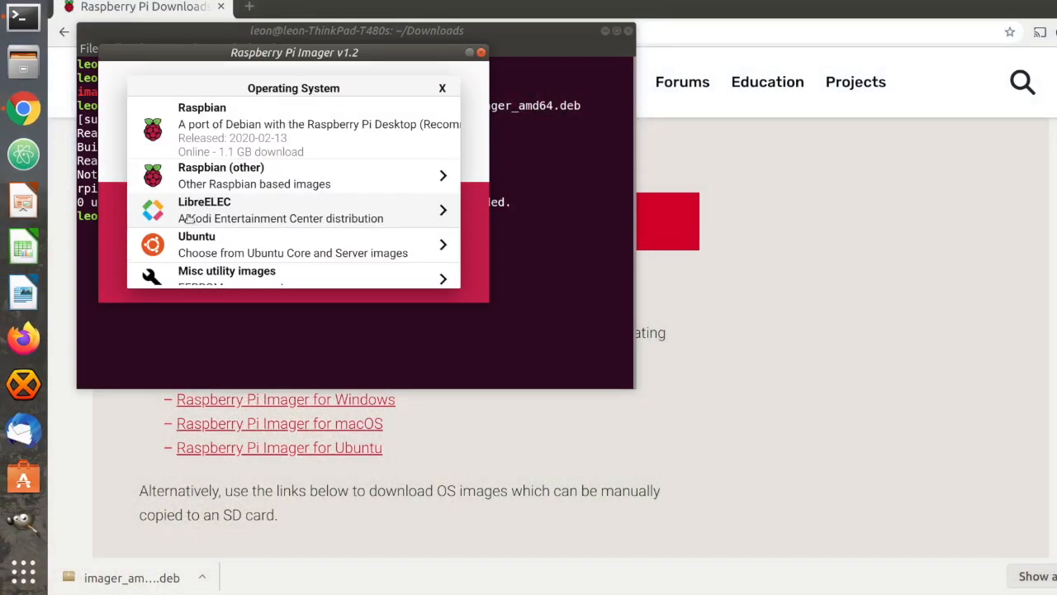
pyautogui.moveTo(243, 135)
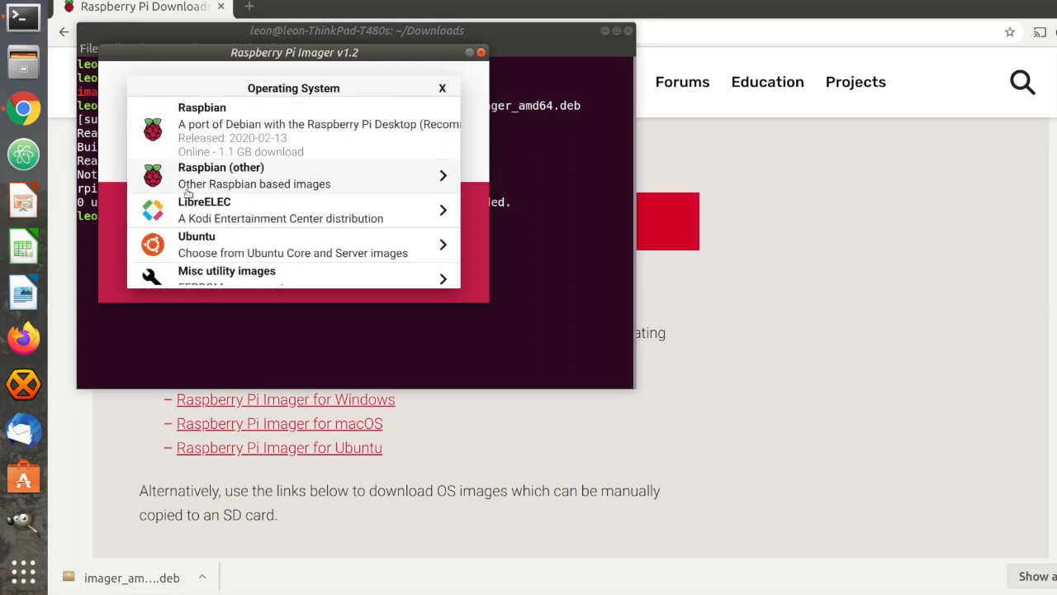
pyautogui.scroll(-3)
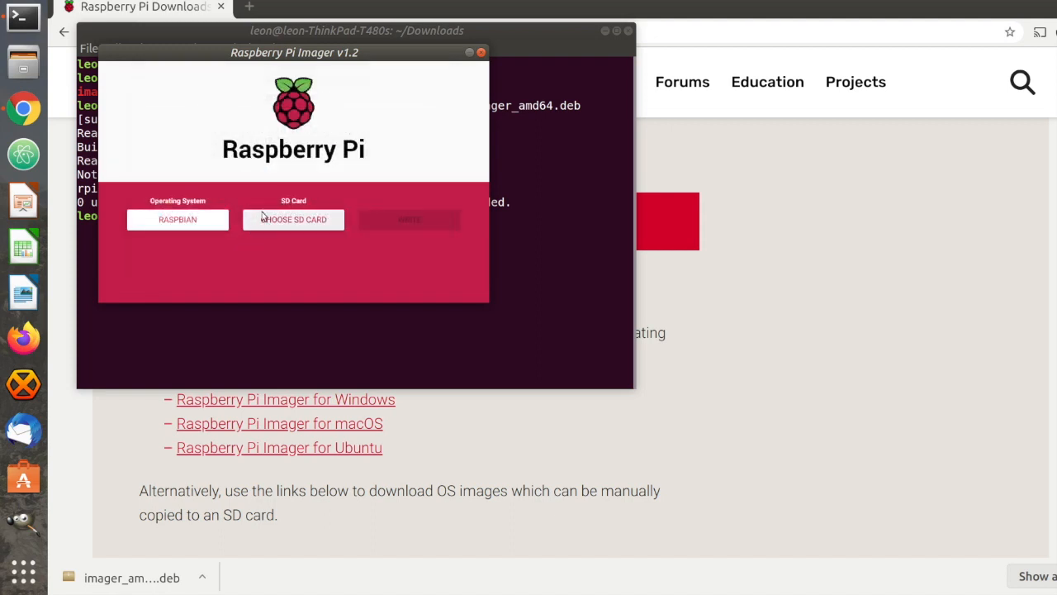
pyautogui.click(293, 218)
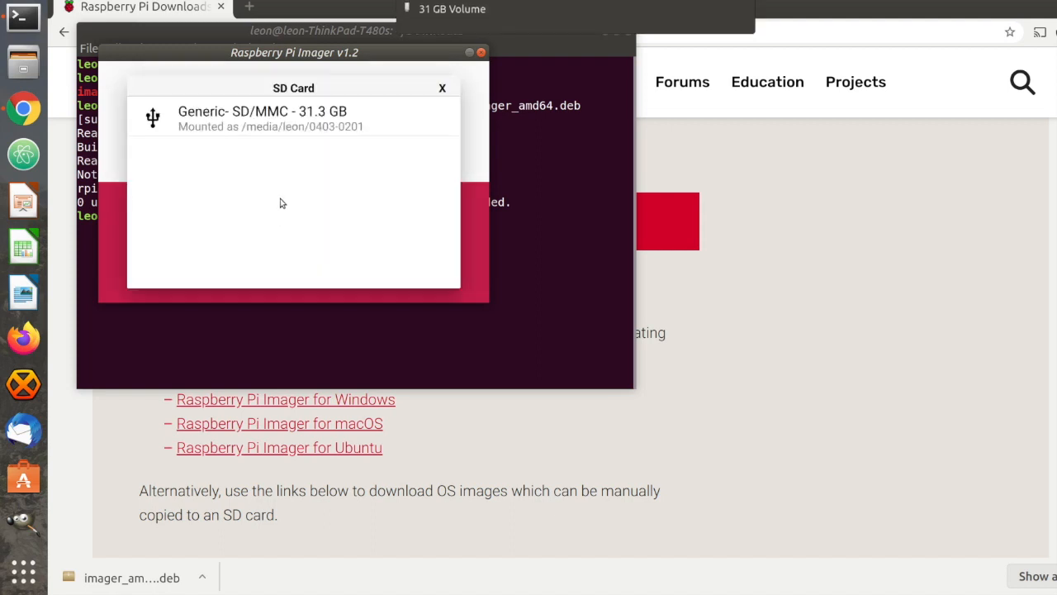
pyautogui.click(293, 118)
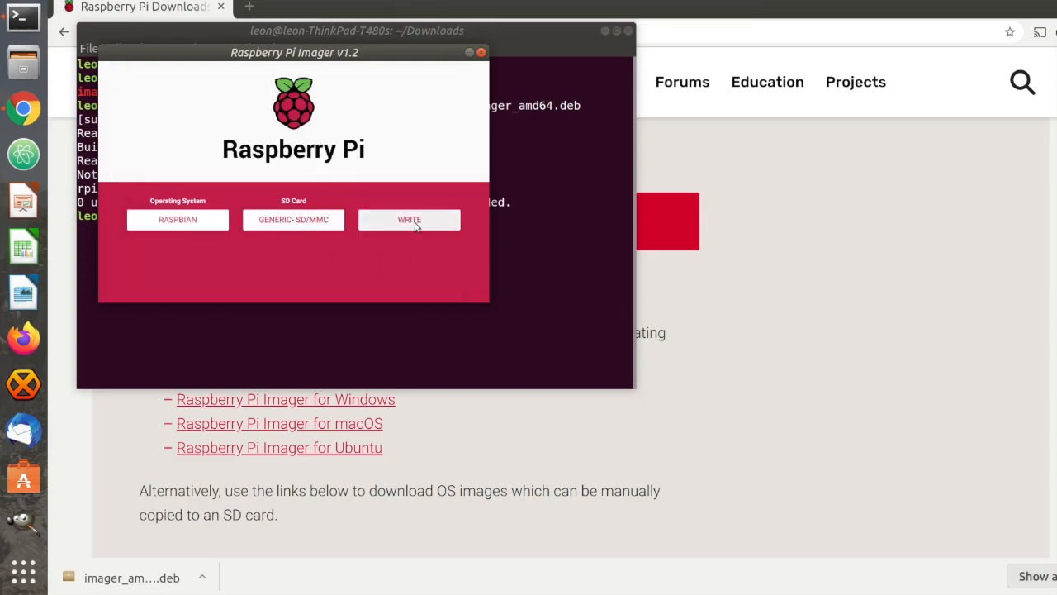
pyautogui.click(409, 218)
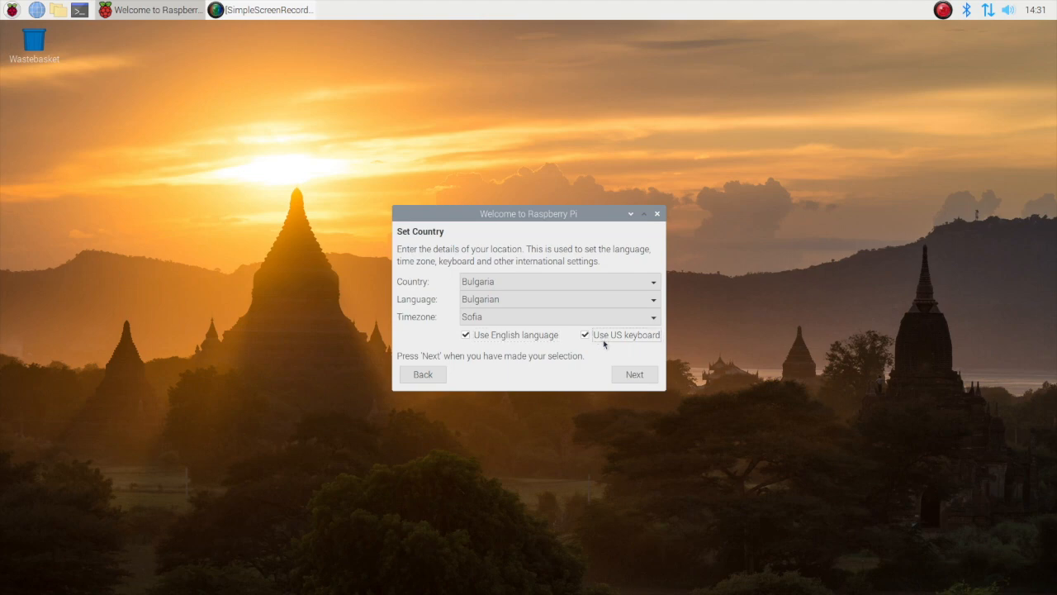
# Step through the Bulgaria country, password and WiFi pages to the software update check.
pyautogui.click(633, 375)
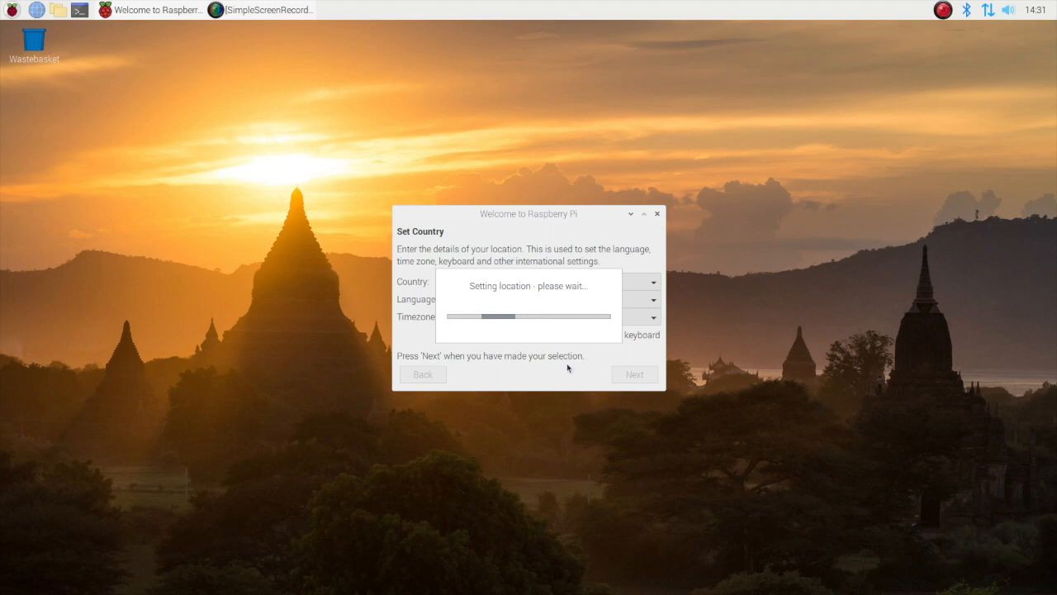
pyautogui.click(635, 374)
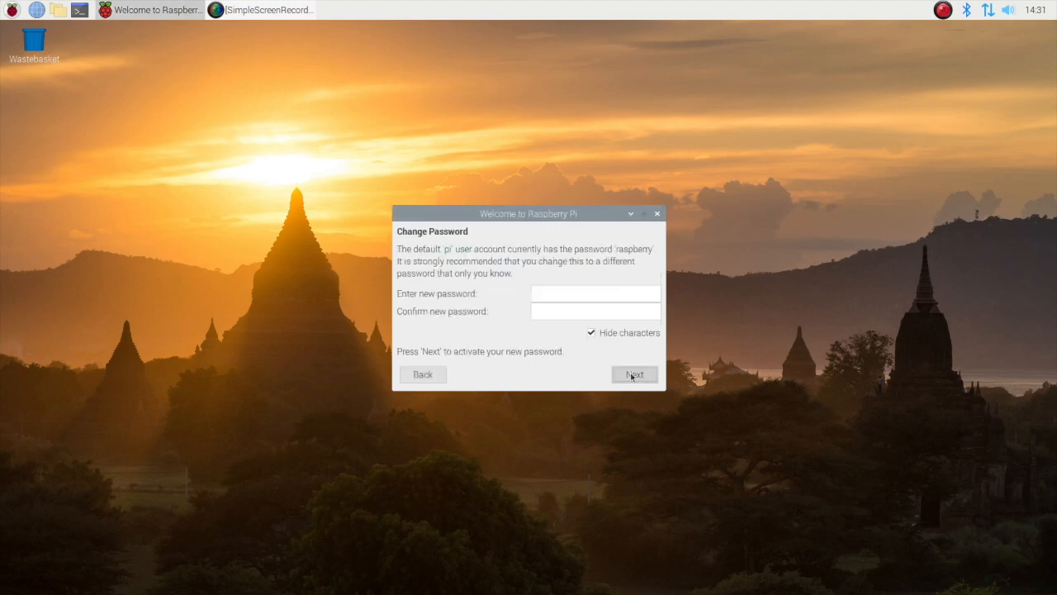
pyautogui.click(634, 374)
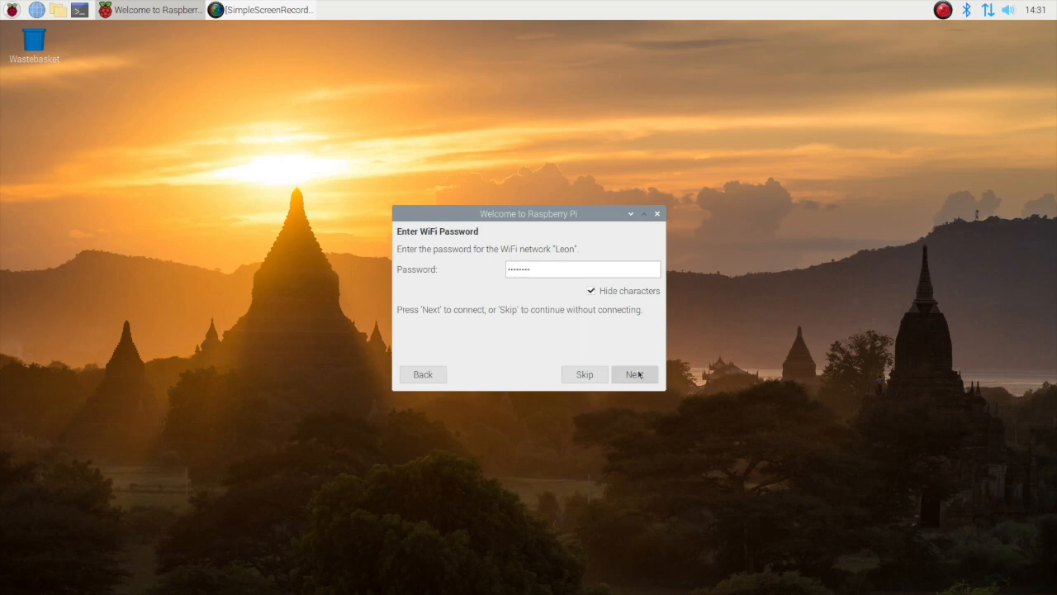
pyautogui.click(635, 373)
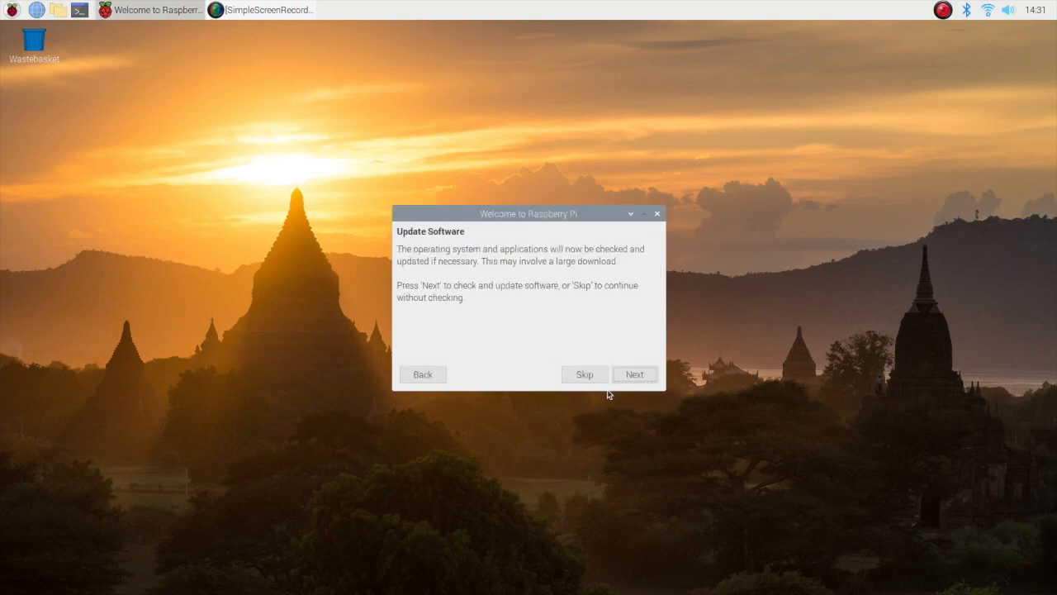
pyautogui.click(635, 373)
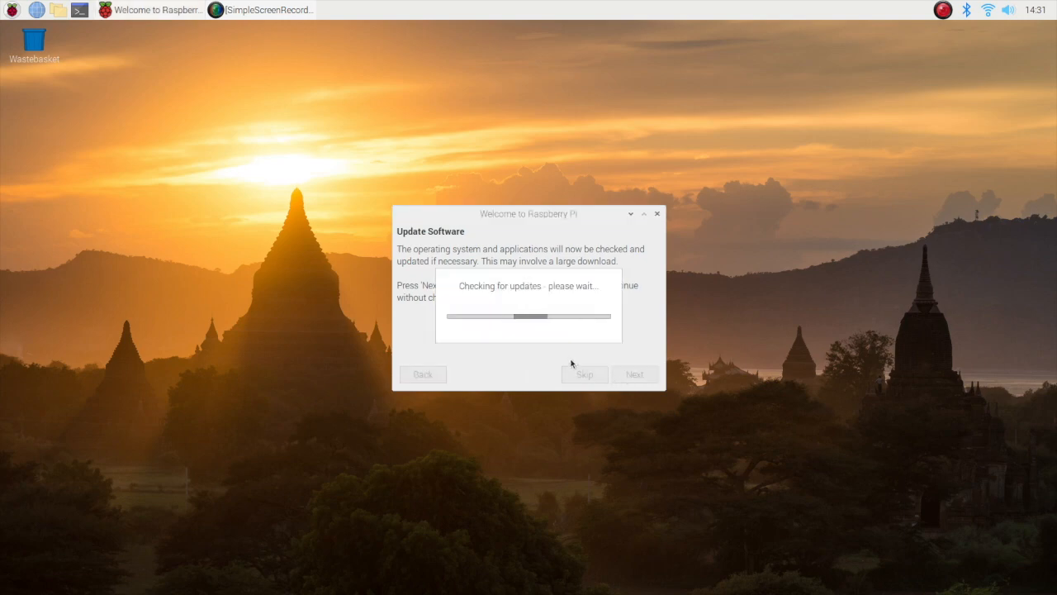